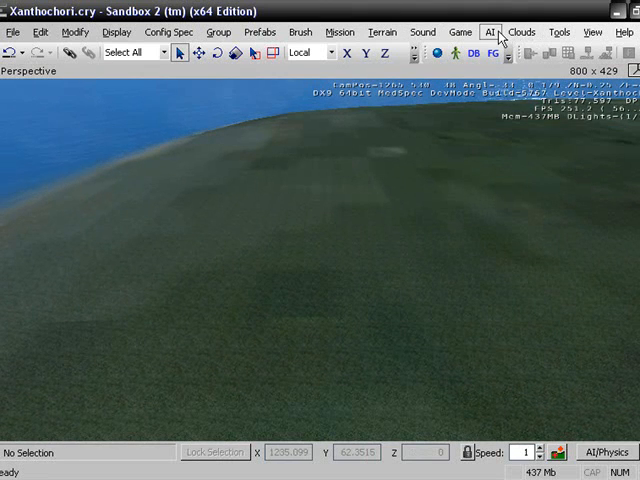
# Show the View menu's Open View Pane submenu listing the editor panes.
pyautogui.click(593, 31)
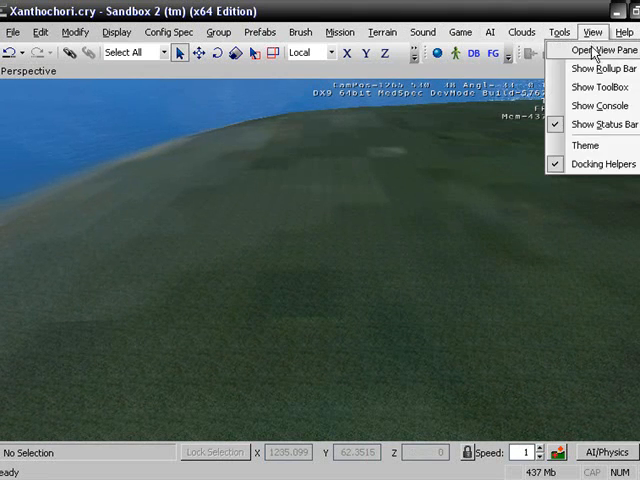
pyautogui.moveTo(592, 50)
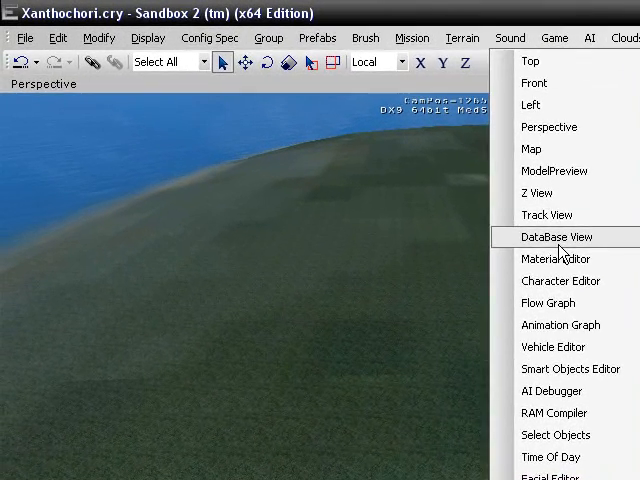
# Place a Land vehicle from the Vehicles library, then expand Asian_new's Cover > Camp folders.
pyautogui.click(554, 237)
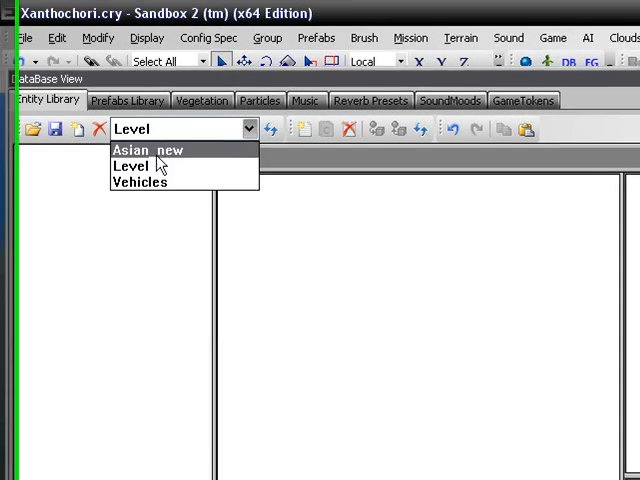
pyautogui.click(140, 182)
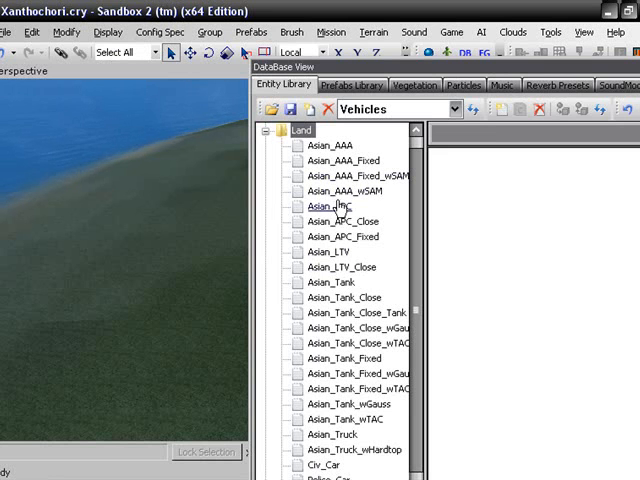
pyautogui.click(333, 206)
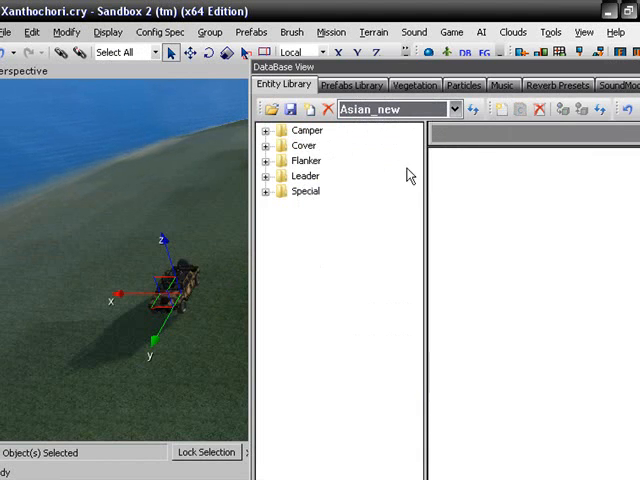
pyautogui.click(271, 145)
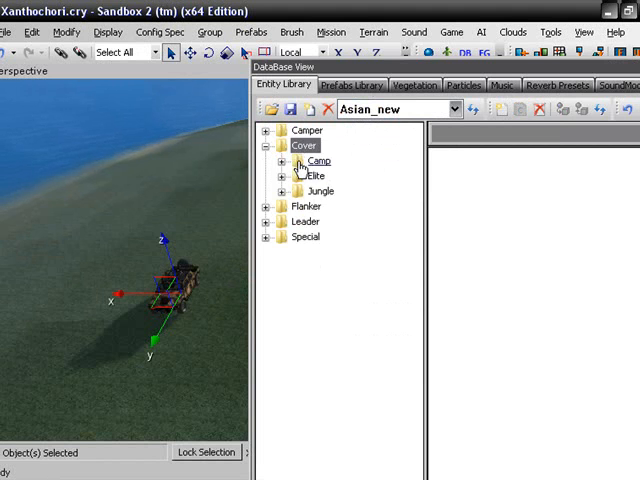
pyautogui.click(318, 161)
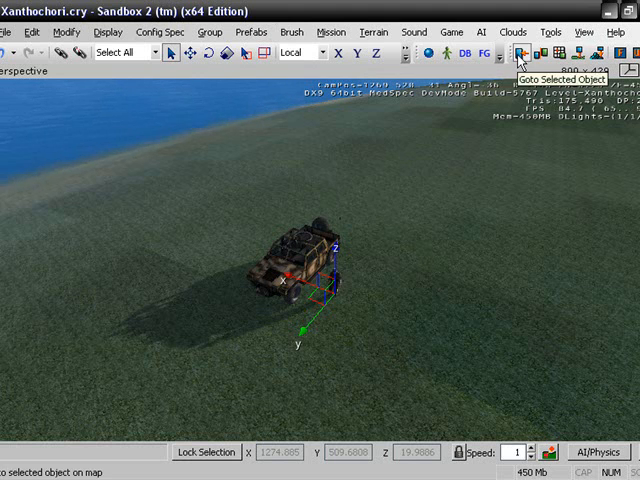
# Frame the viewport on the placed vehicle and open the Flow Graph pane.
pyautogui.click(583, 31)
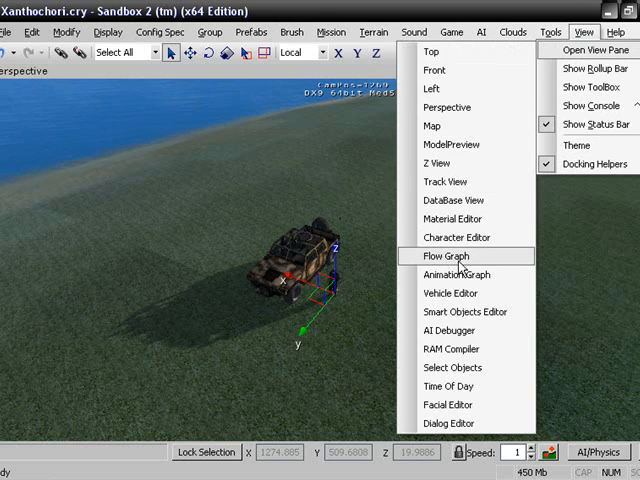
pyautogui.click(444, 256)
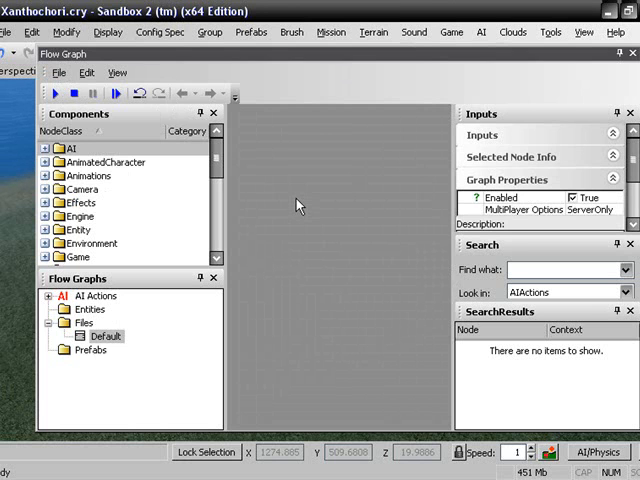
# Add a Misc:Start node to the empty flow graph canvas.
pyautogui.rightClick(305, 200)
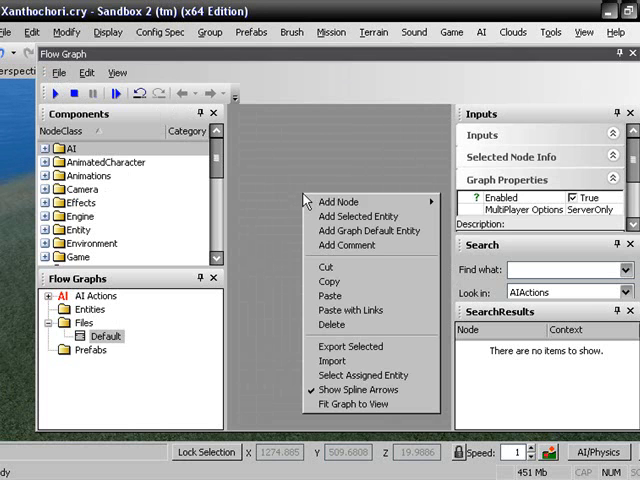
pyautogui.click(340, 201)
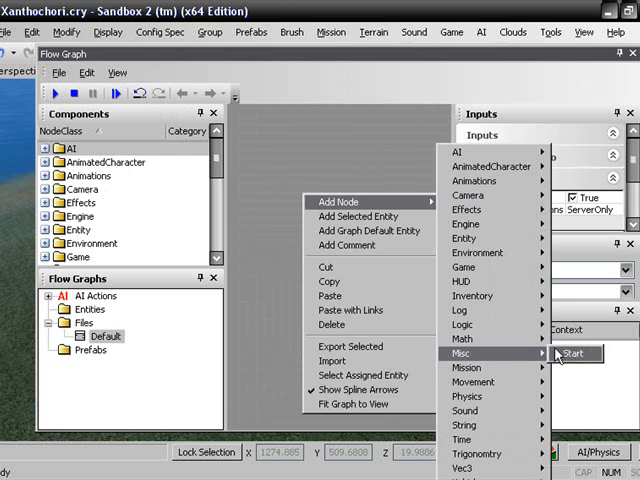
pyautogui.click(575, 353)
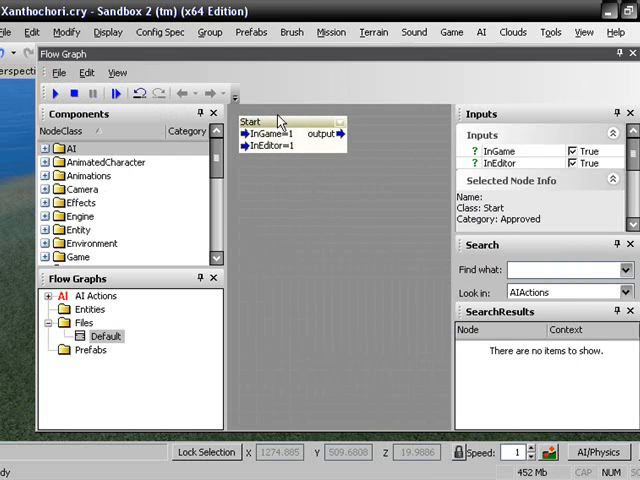
# Add an Entity:EntityId node to the flow graph.
pyautogui.rightClick(300, 125)
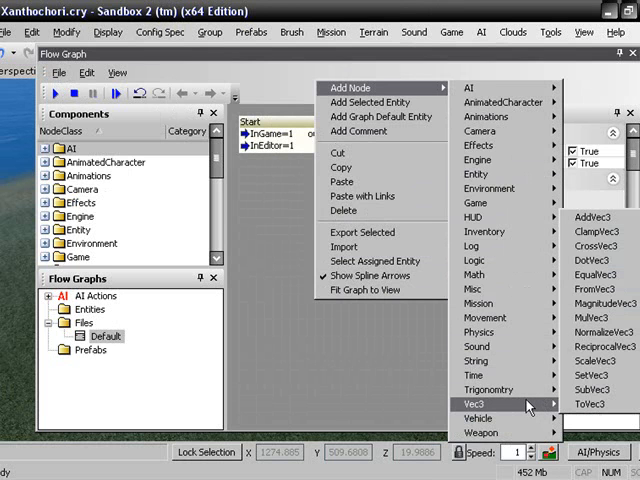
pyautogui.moveTo(485, 231)
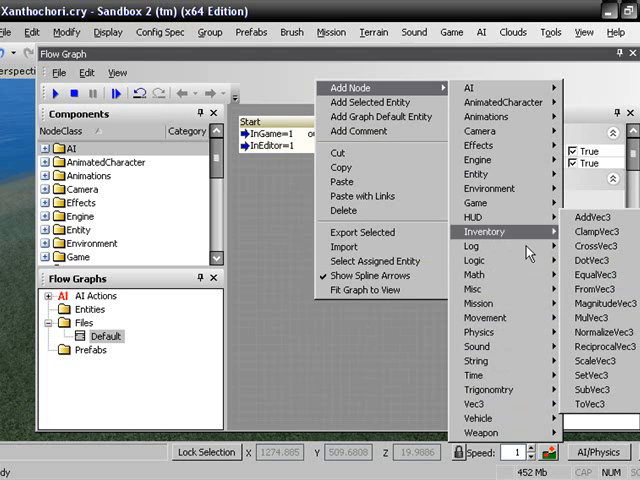
pyautogui.moveTo(485, 174)
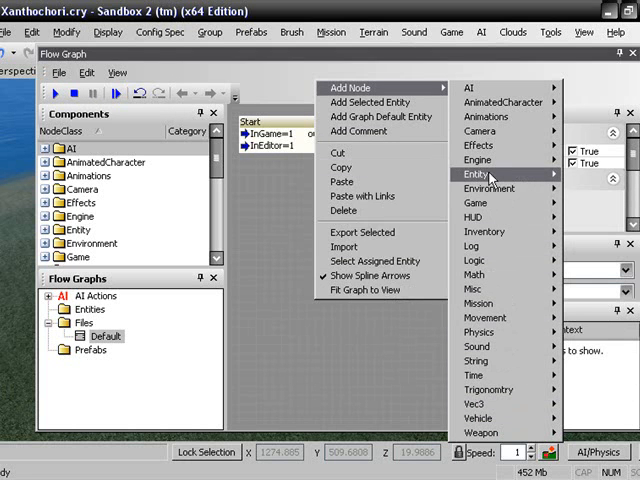
pyautogui.click(480, 174)
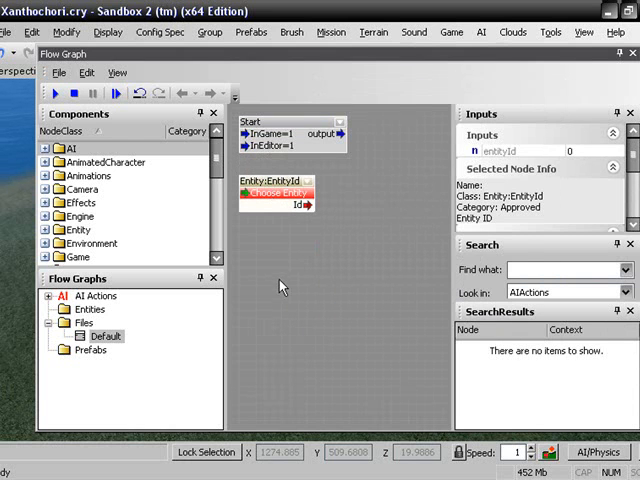
pyautogui.rightClick(283, 287)
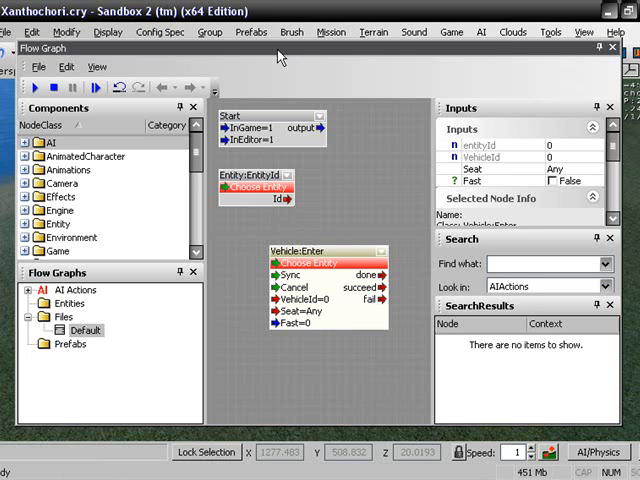
pyautogui.moveTo(244, 170)
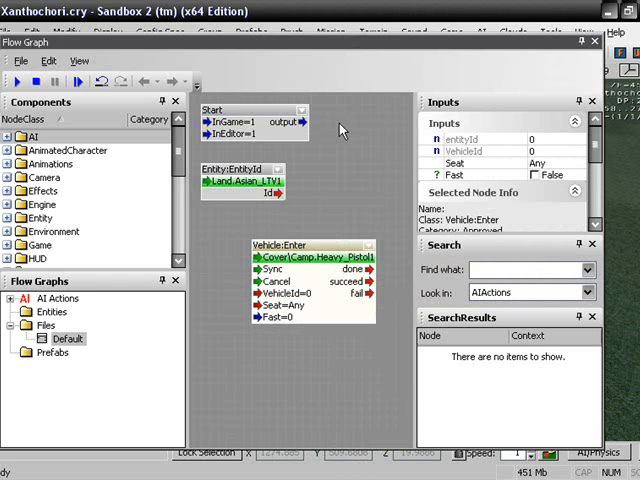
# Link Start to Vehicle:Enter Sync and EntityId's Id to VehicleId, selecting Vehicle:Enter.
pyautogui.click(240, 182)
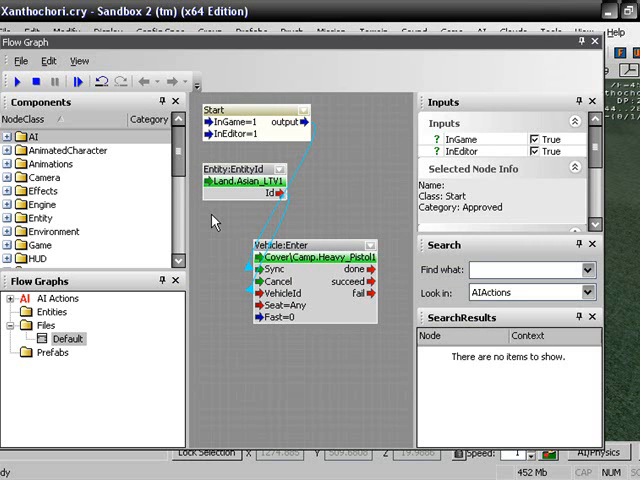
pyautogui.click(264, 293)
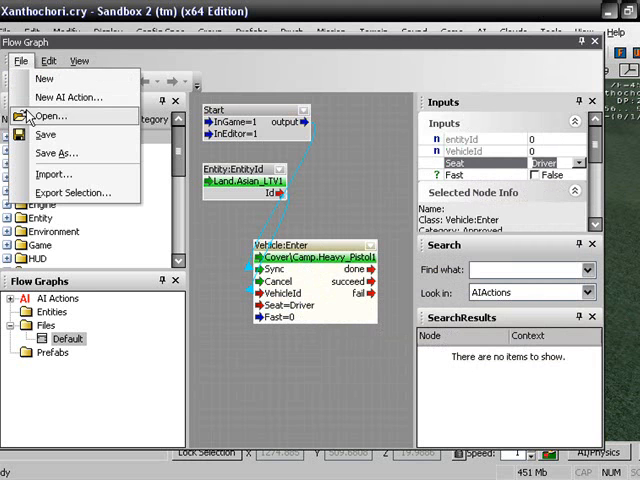
# Save the flow graph as AItoVe.xml in the Xanthochori folder.
pyautogui.click(56, 153)
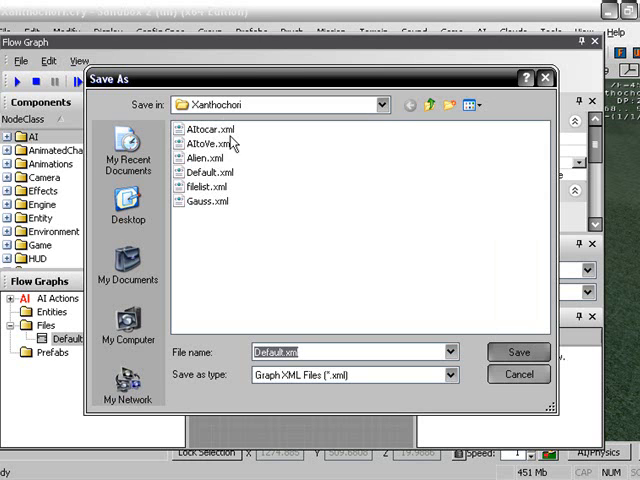
pyautogui.click(203, 142)
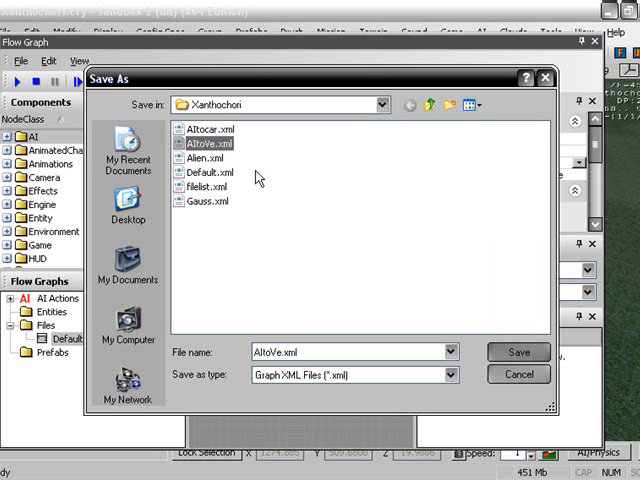
pyautogui.click(519, 351)
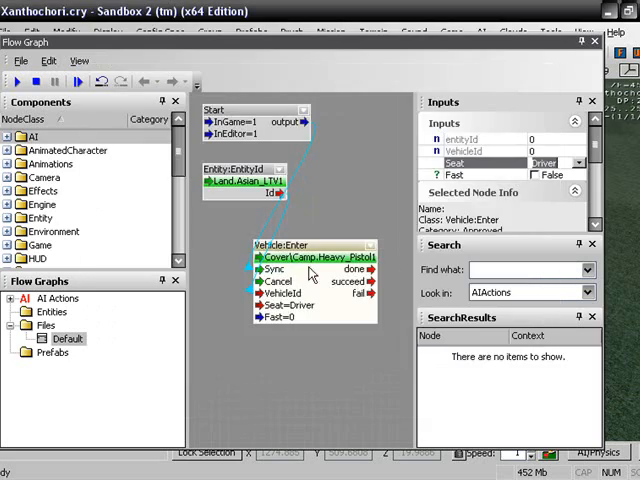